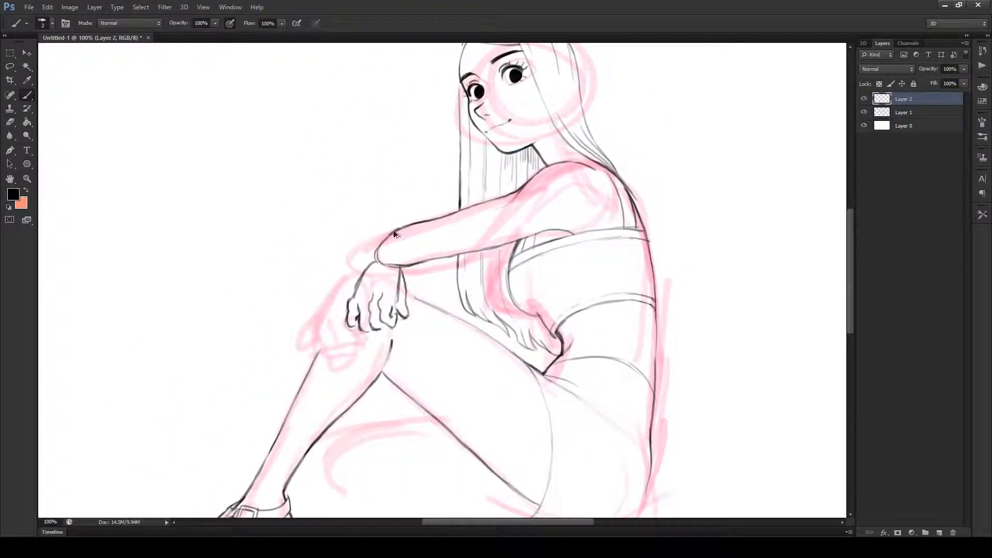
- Ink clean black lines of the seated girl on Layer 2 over the pink sketch
scroll(down, 3)
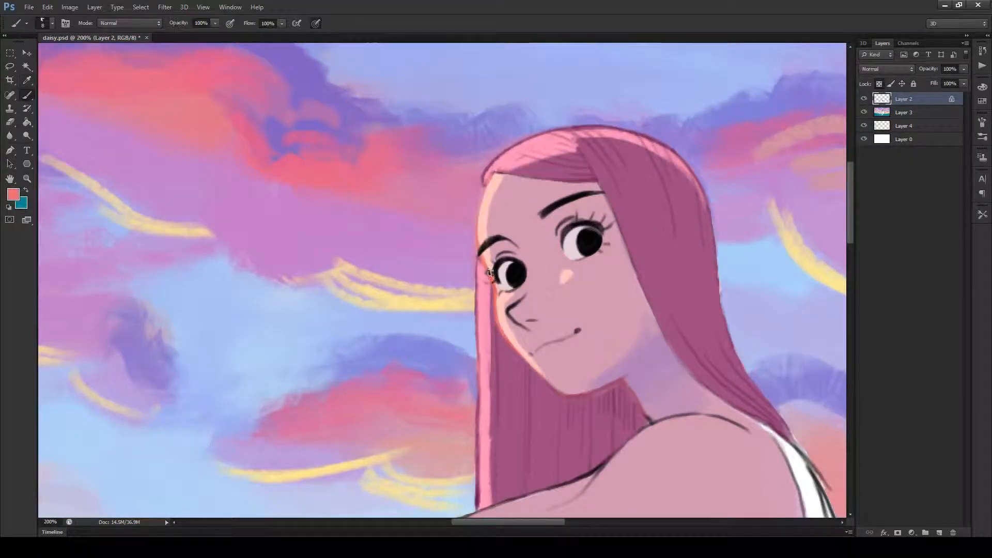
- Paint teal grass along the bottom, then colour the girl's top pale lavender grey on Layer 3
click(903, 112)
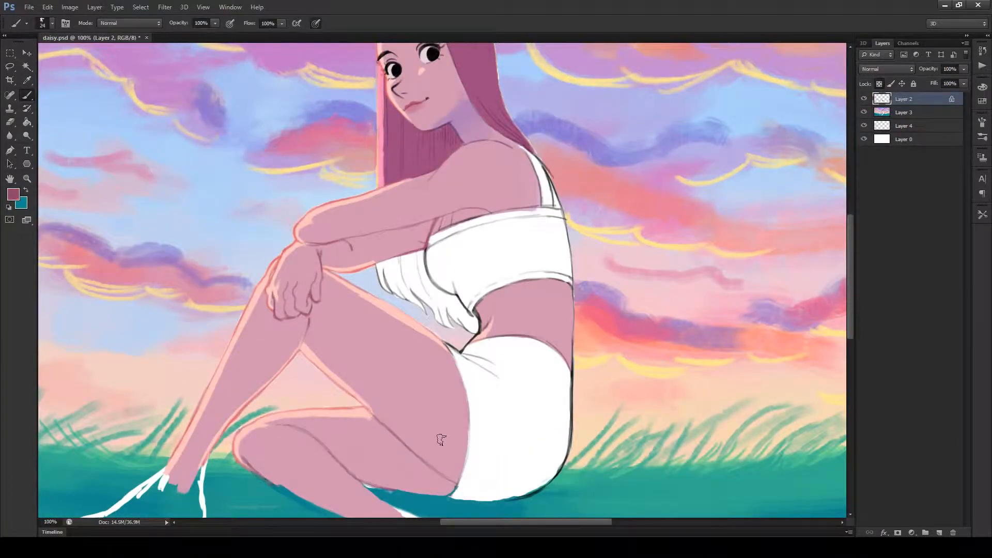
click(903, 112)
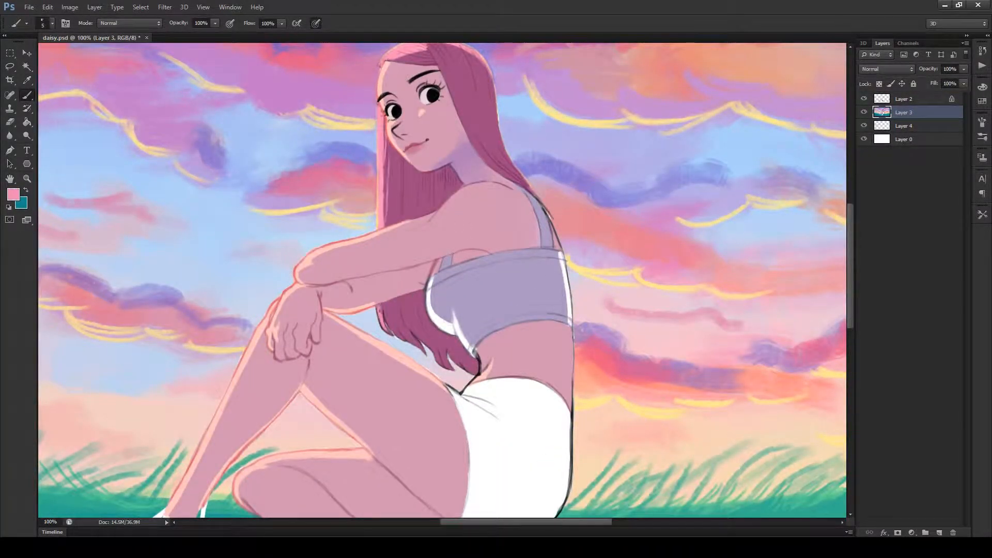